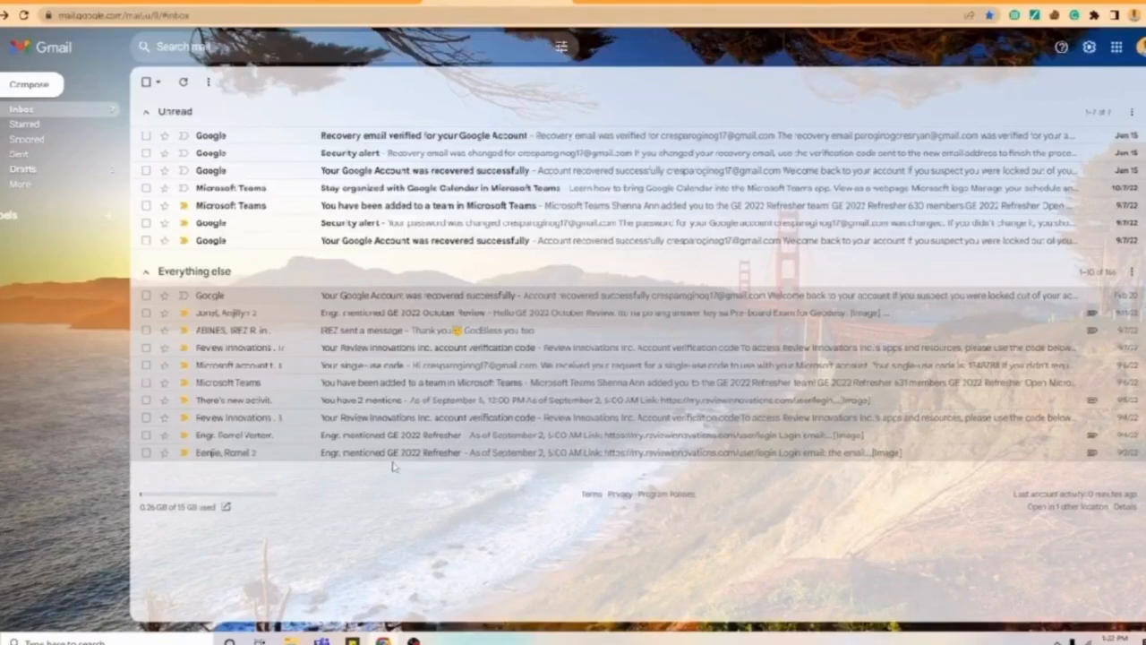
pyautogui.moveTo(800, 295)
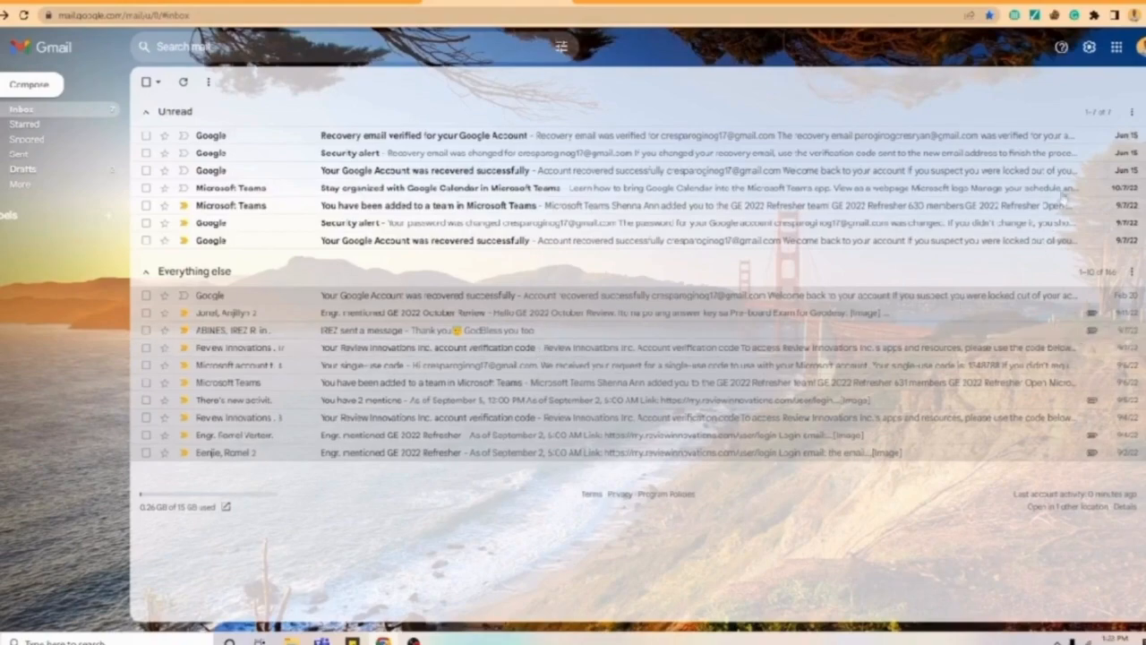
# Open Gmail's full Settings page on the General tab via the gear's 'See all settings'.
pyautogui.click(1089, 46)
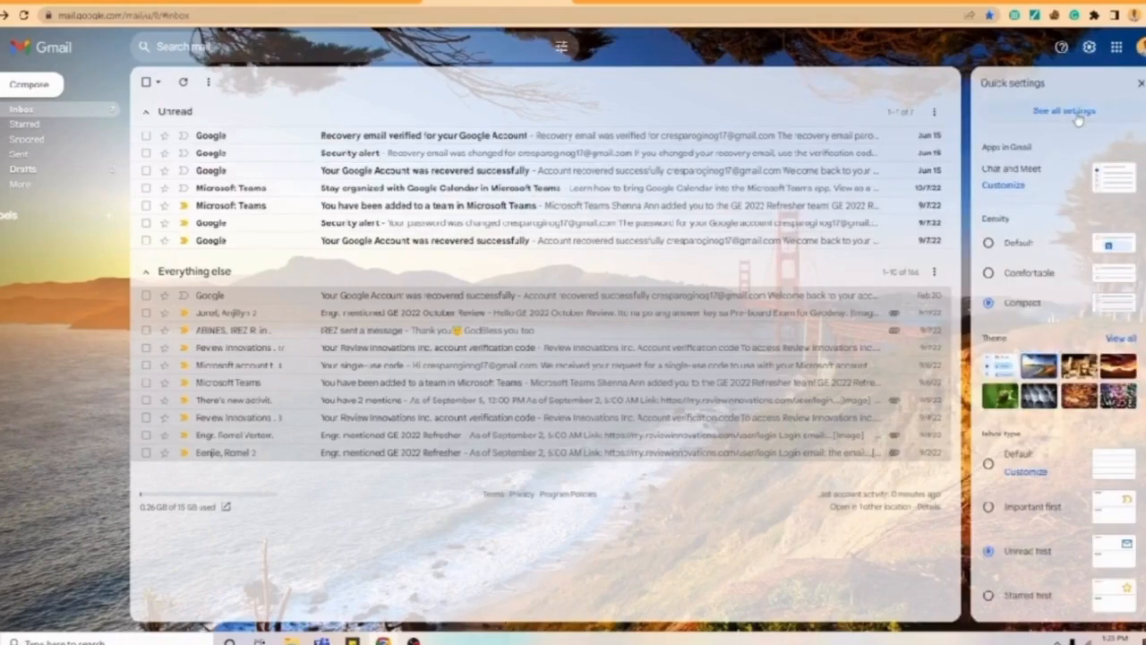
pyautogui.click(1063, 110)
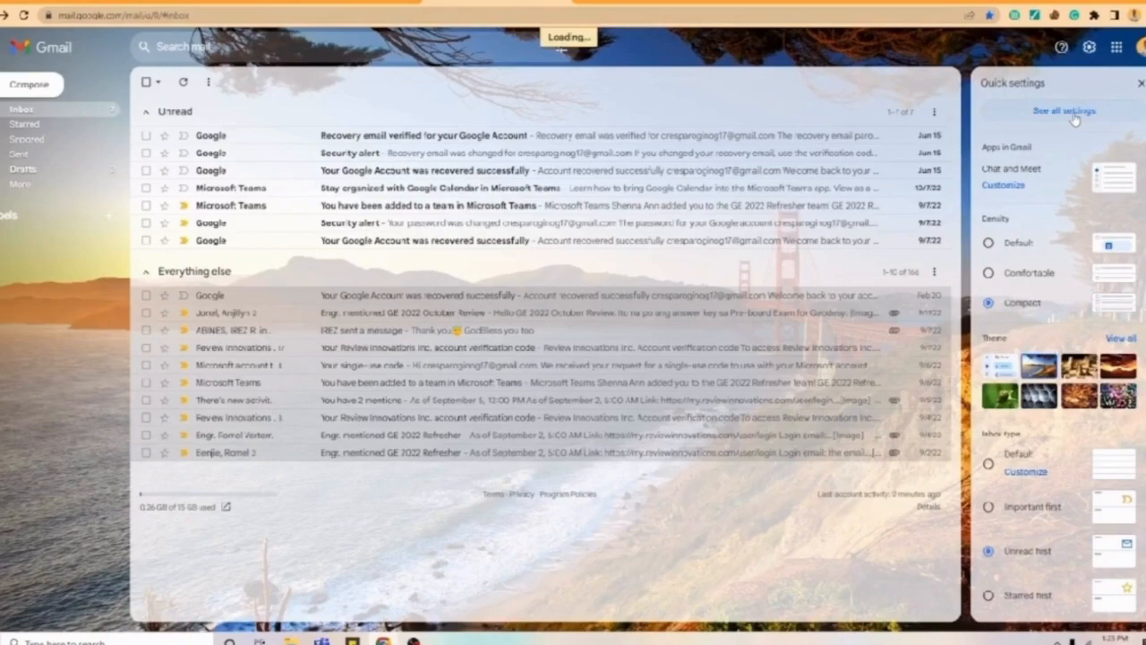
pyautogui.click(1064, 110)
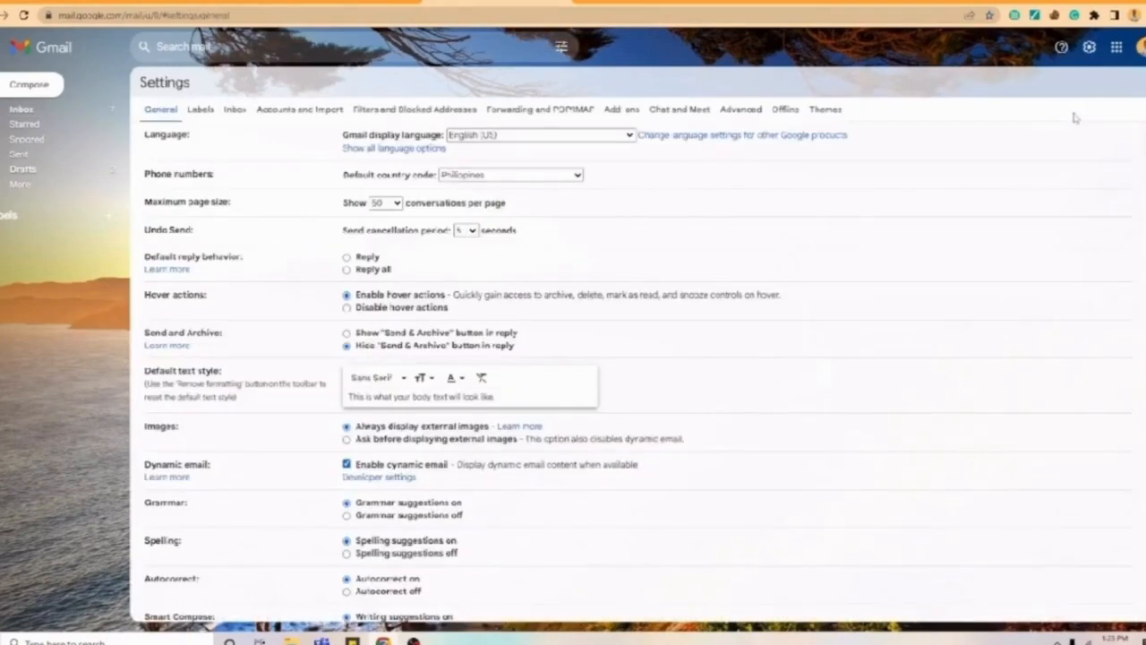
pyautogui.moveTo(958, 226)
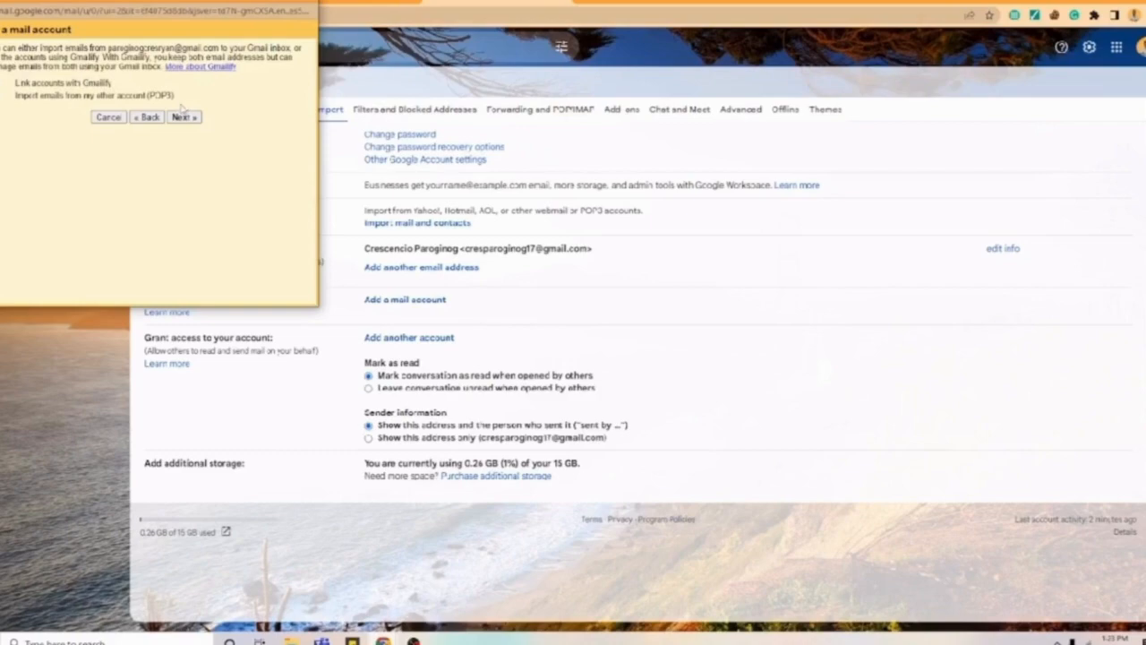
pyautogui.moveTo(197, 107)
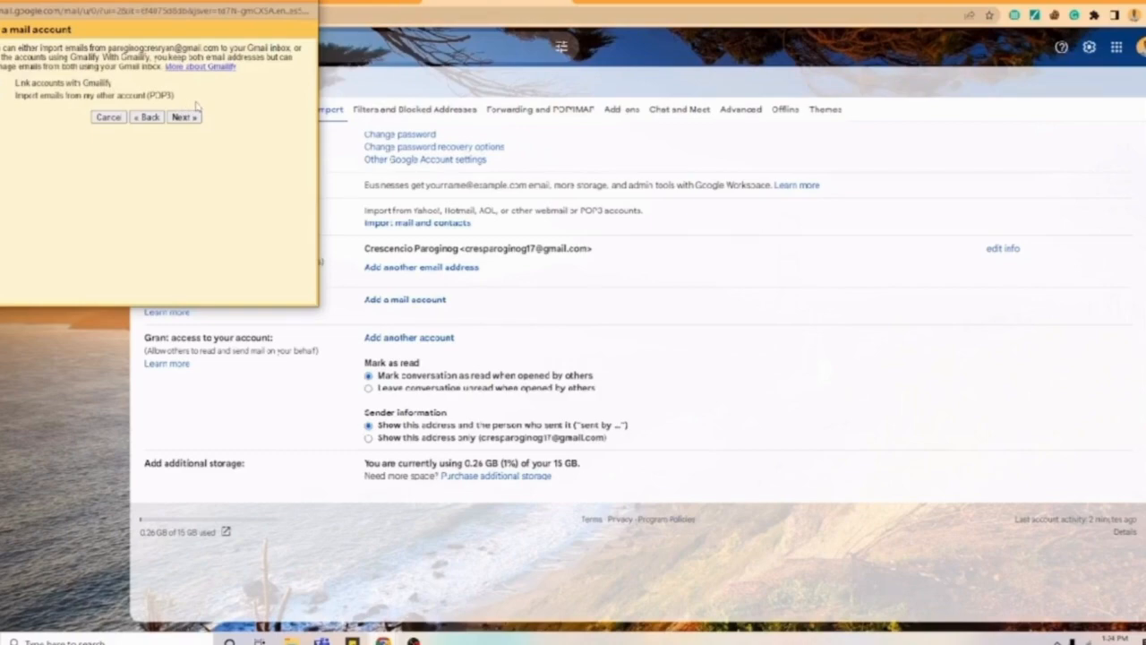
pyautogui.moveTo(193, 106)
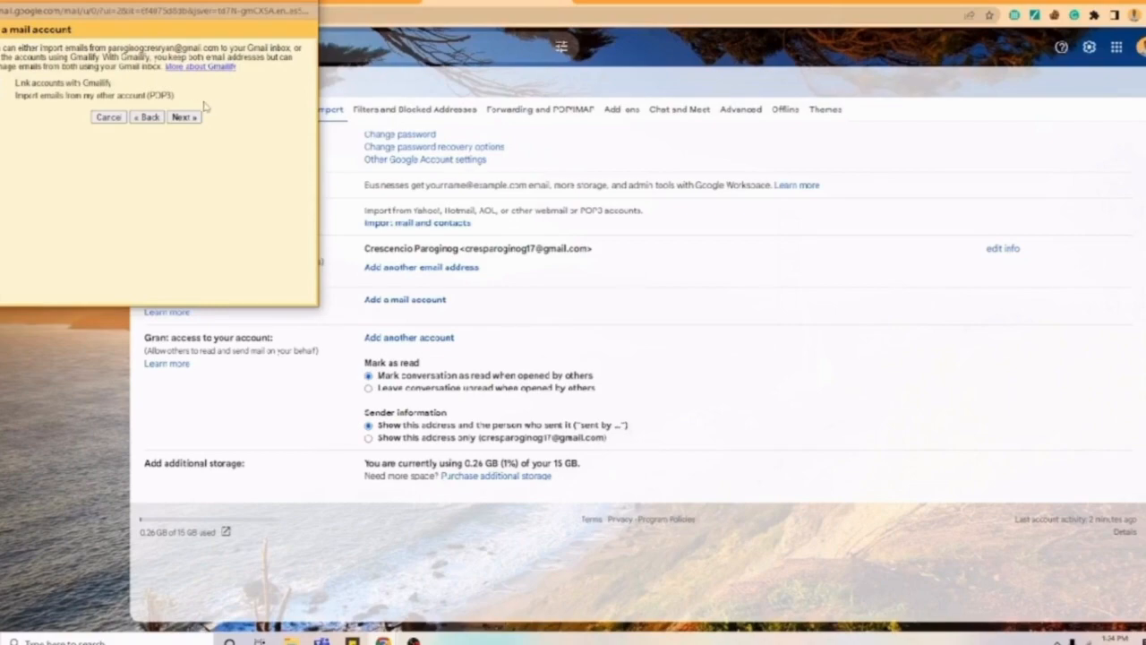
pyautogui.moveTo(213, 111)
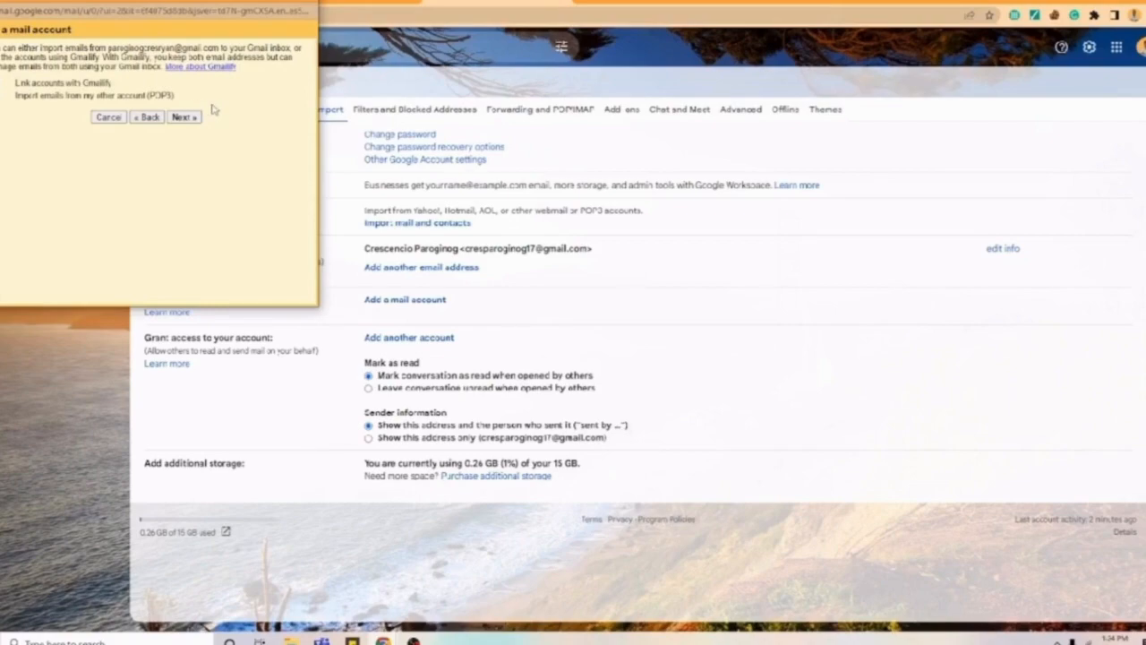
pyautogui.moveTo(201, 103)
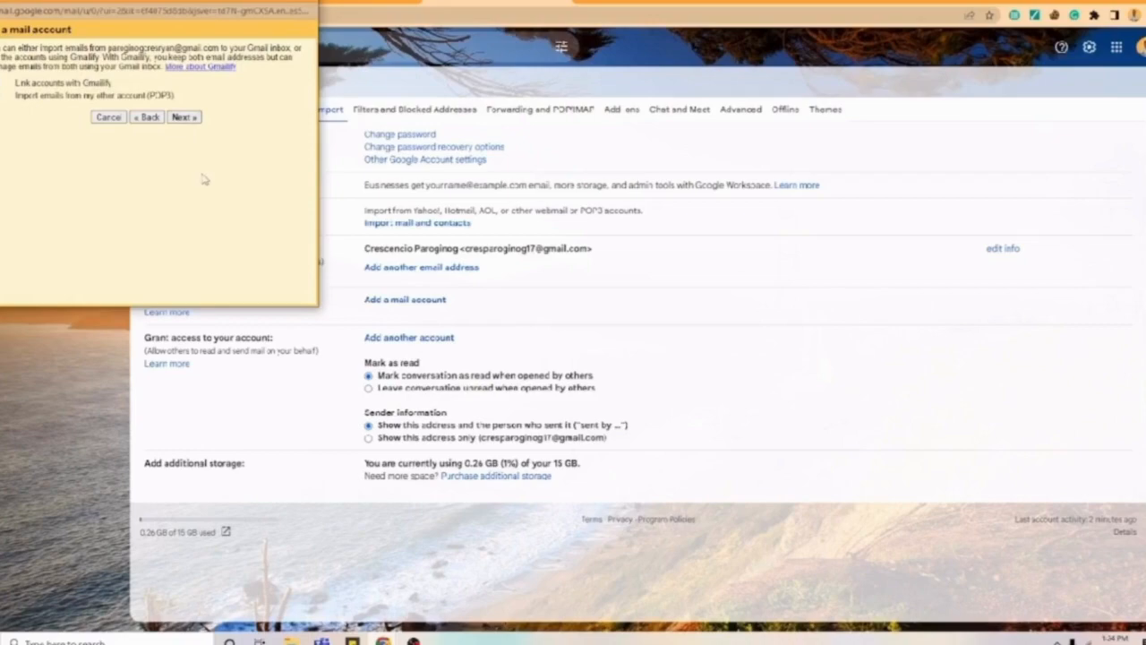
pyautogui.moveTo(220, 203)
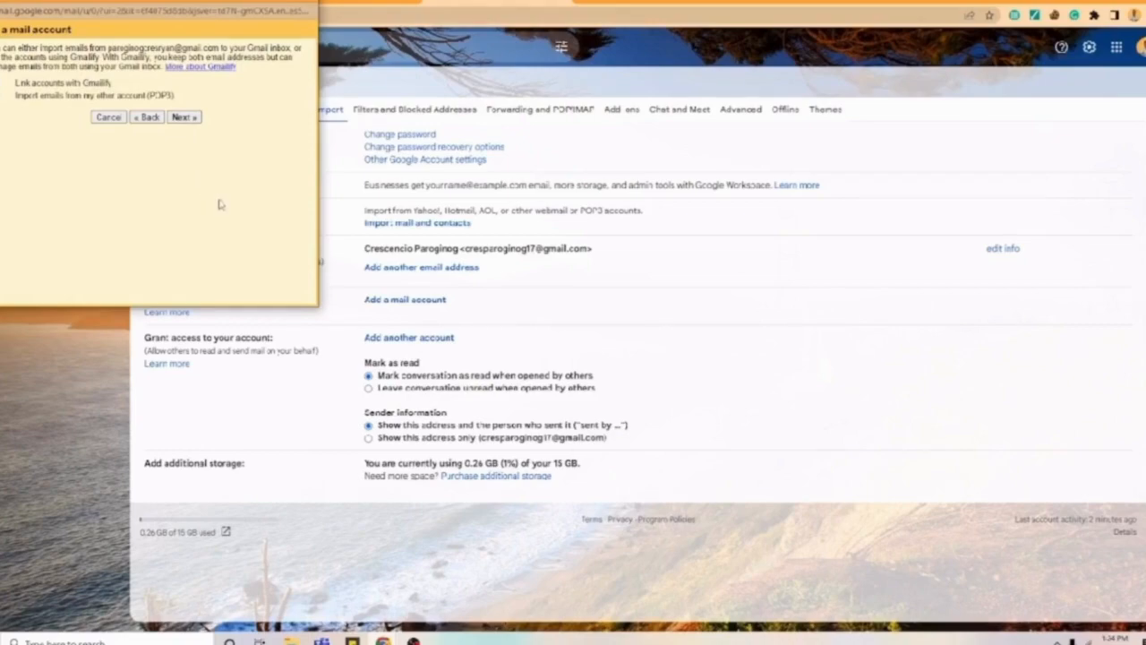
pyautogui.moveTo(221, 207)
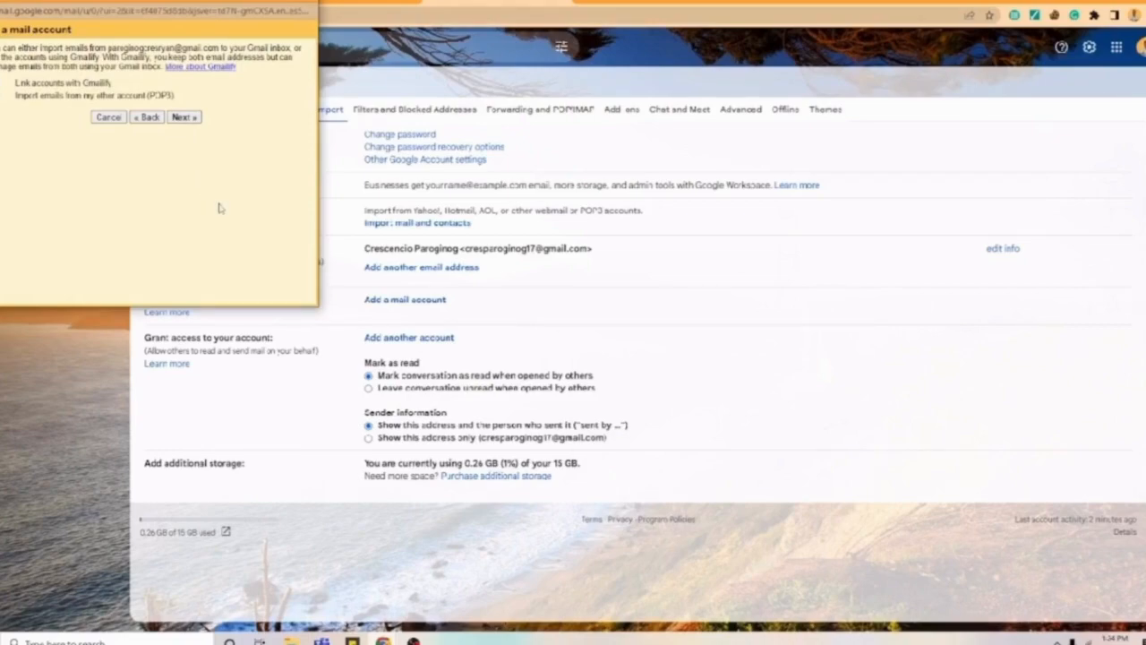
pyautogui.moveTo(259, 246)
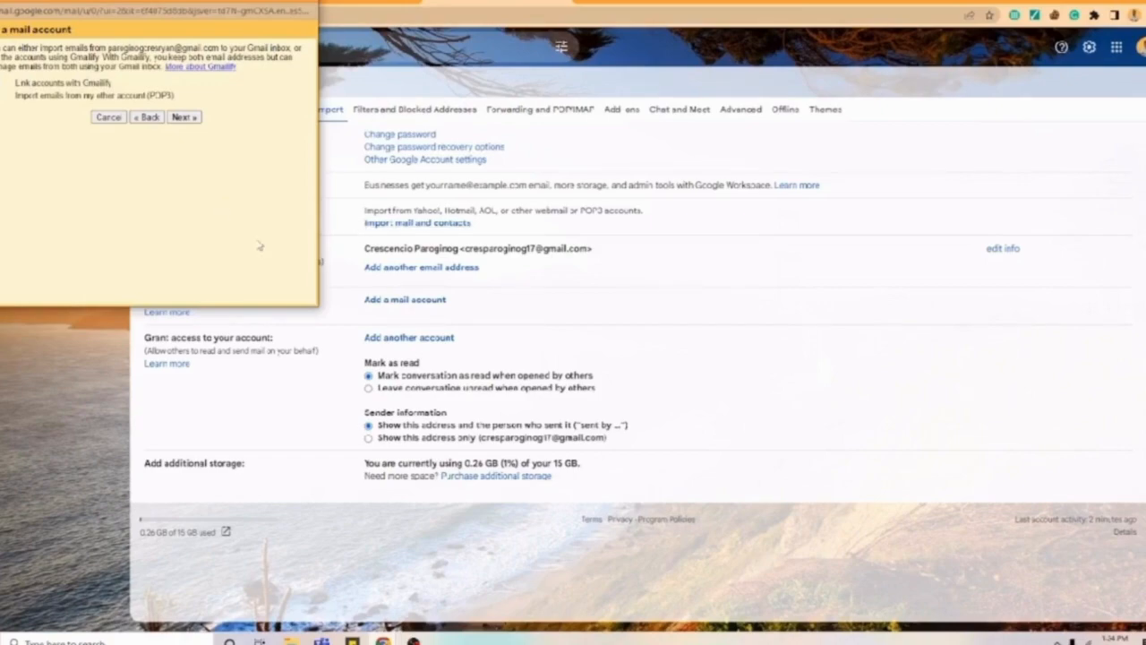